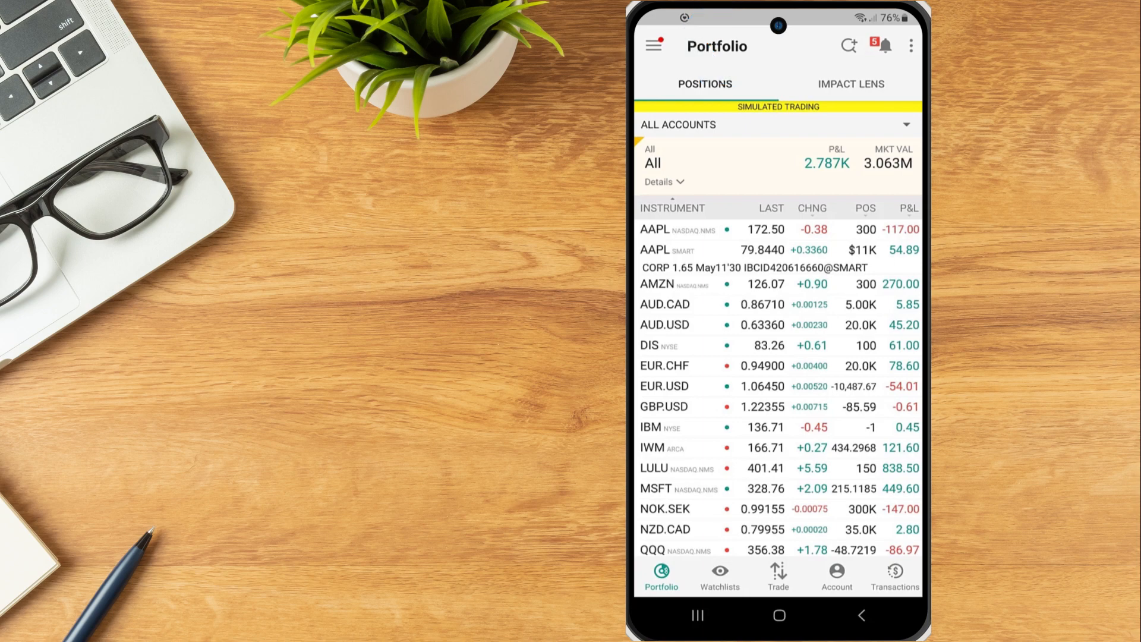
# Step: Open the instrument search for stocks and ETFs from the app's main menu
pyautogui.click(653, 45)
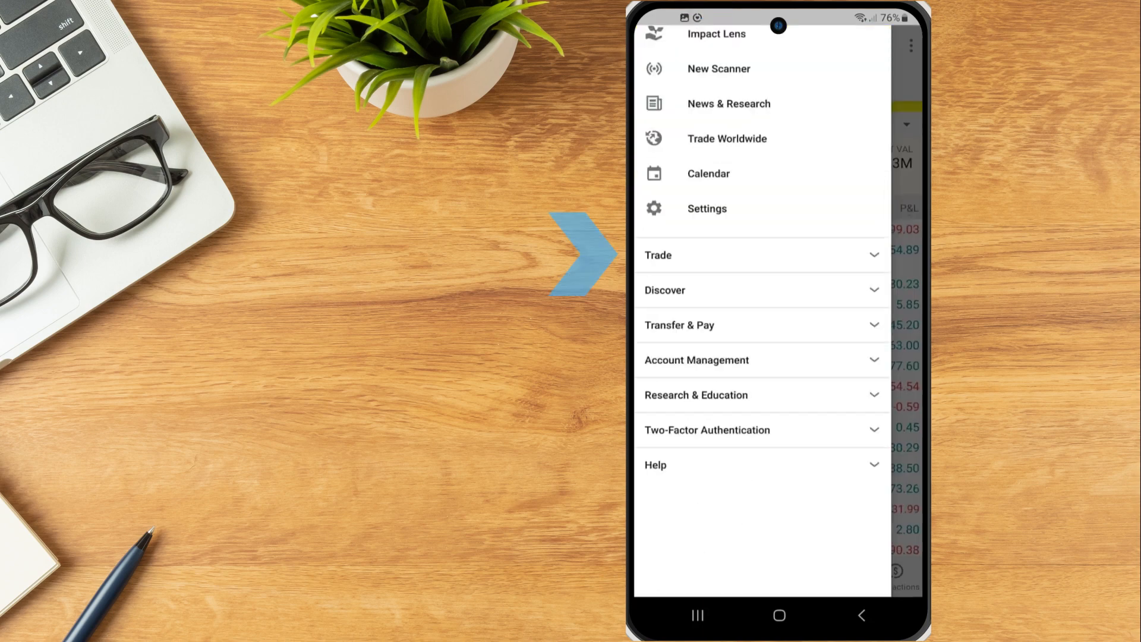
pyautogui.click(760, 254)
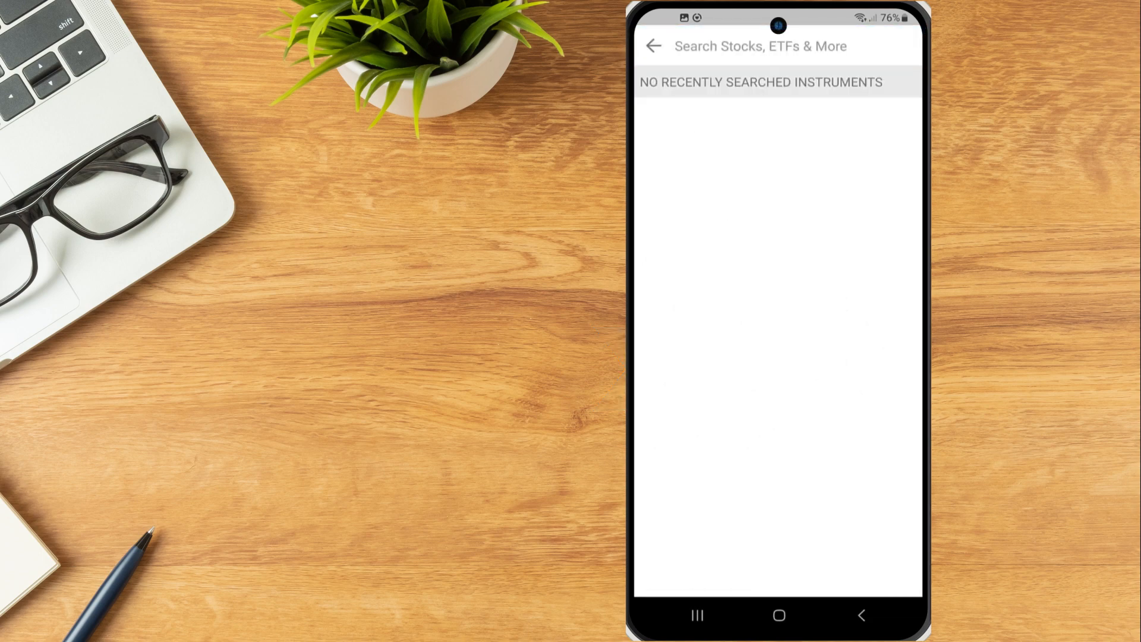
# Step: Search for TSLA and open its option chain
pyautogui.write('tsla')
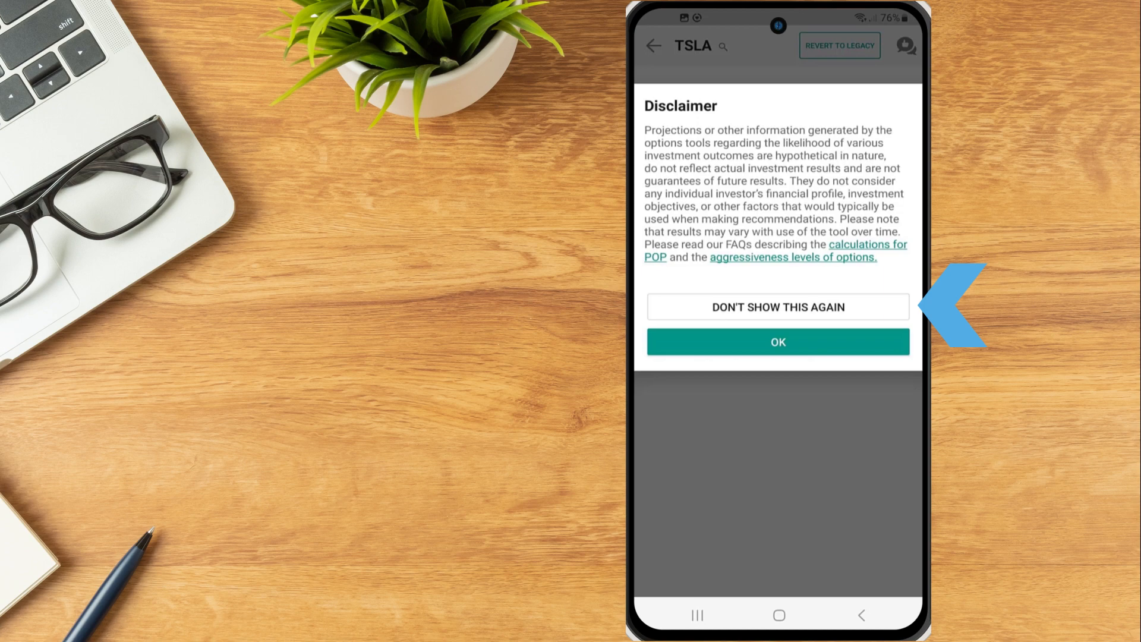
# Step: Dismiss the options-tools disclaimer, review the TSLA chain, and open Options Settings
pyautogui.click(777, 342)
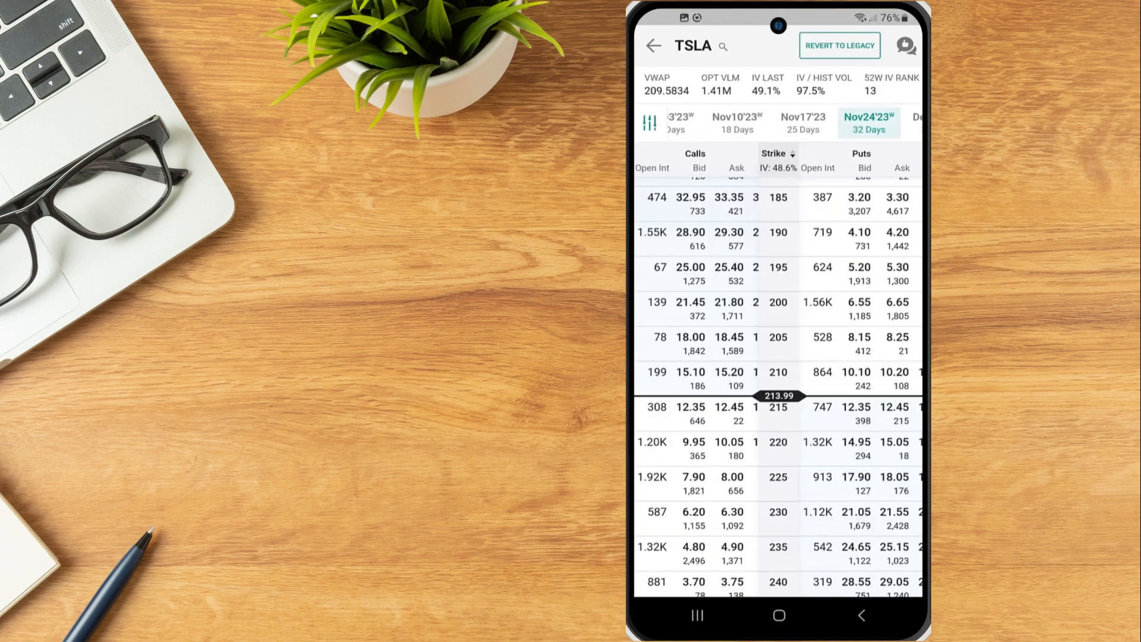
pyautogui.click(695, 46)
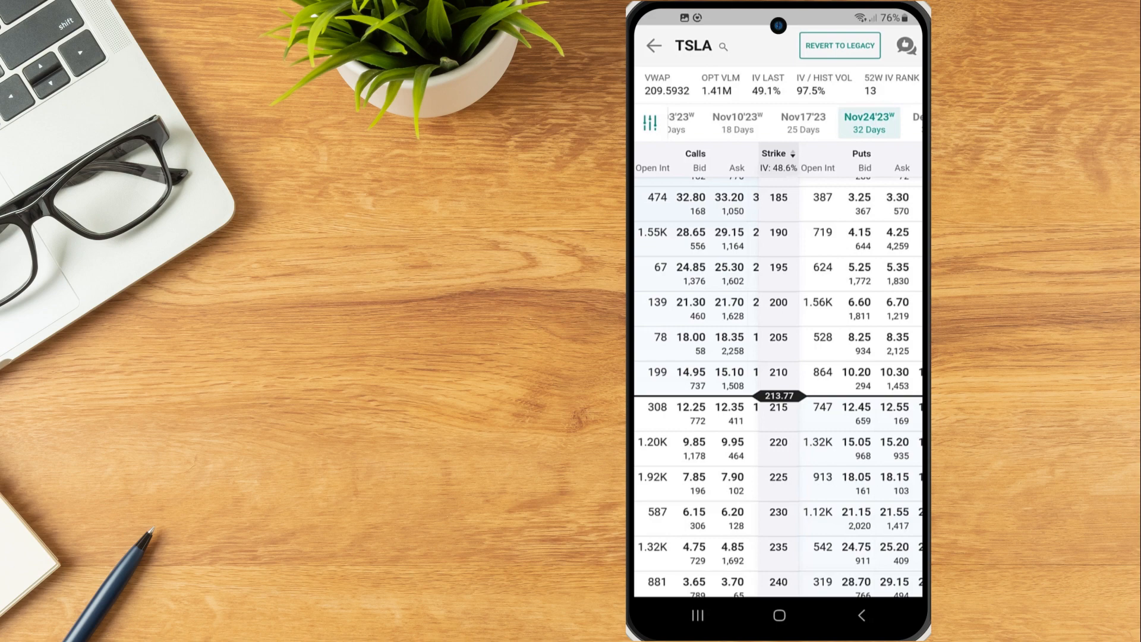
pyautogui.click(650, 123)
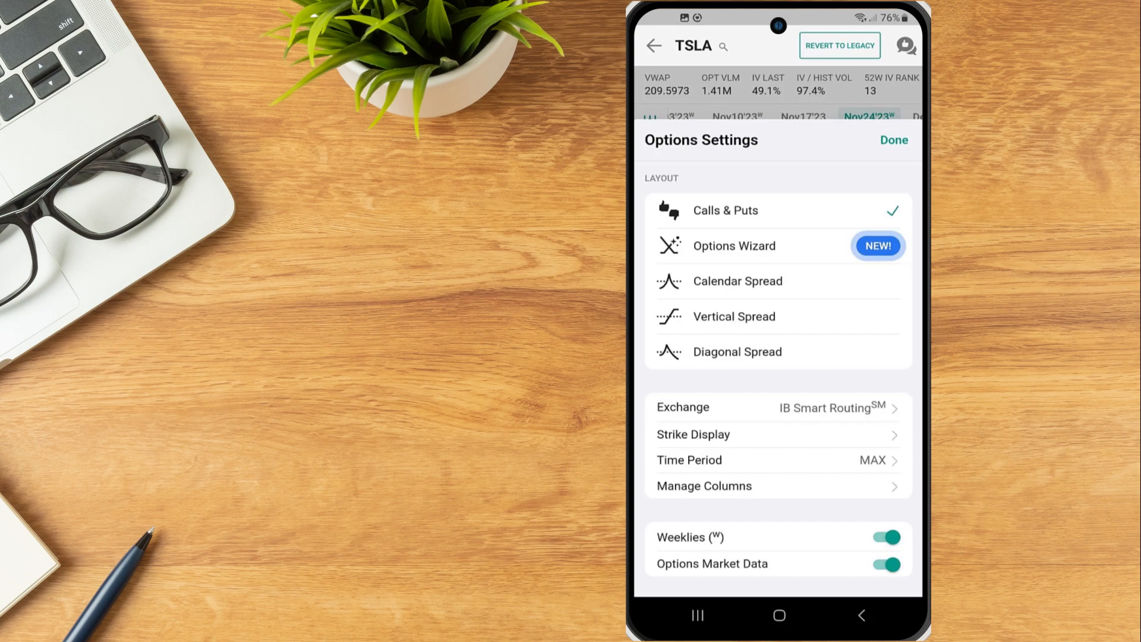
# Step: View the Strike Display choices, then open Manage Columns from Options Settings
pyautogui.click(693, 435)
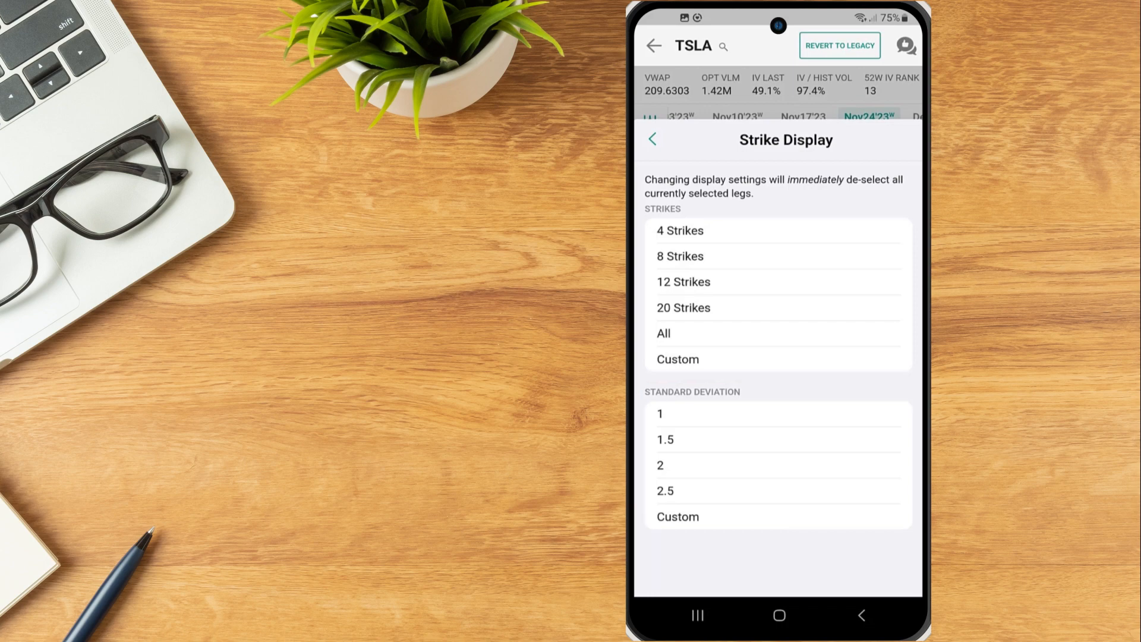
pyautogui.click(652, 140)
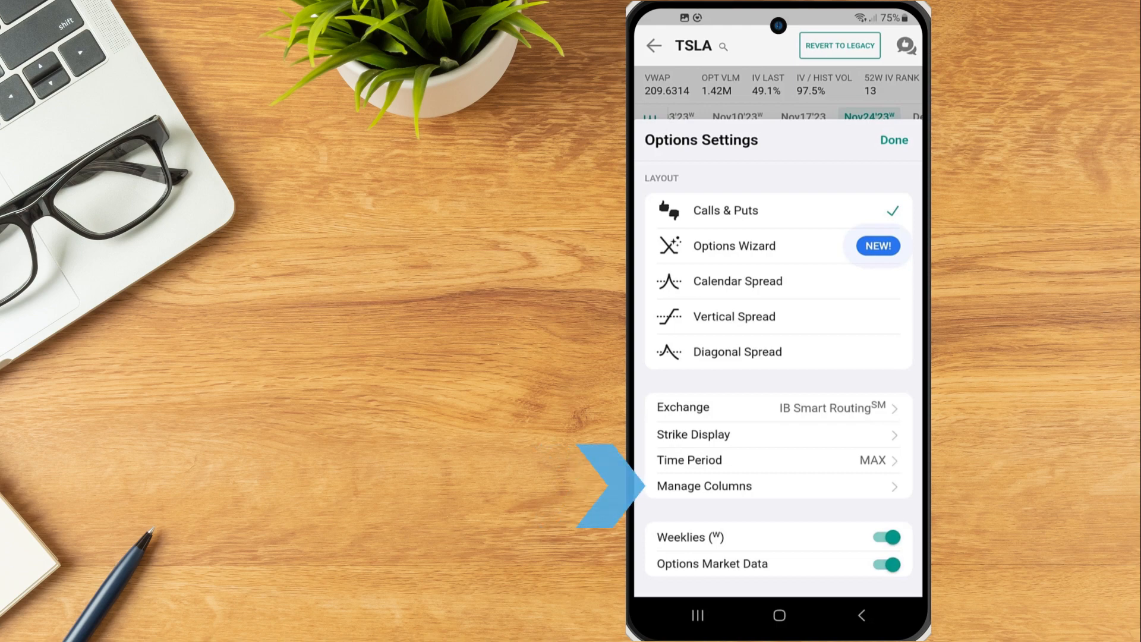
pyautogui.click(704, 486)
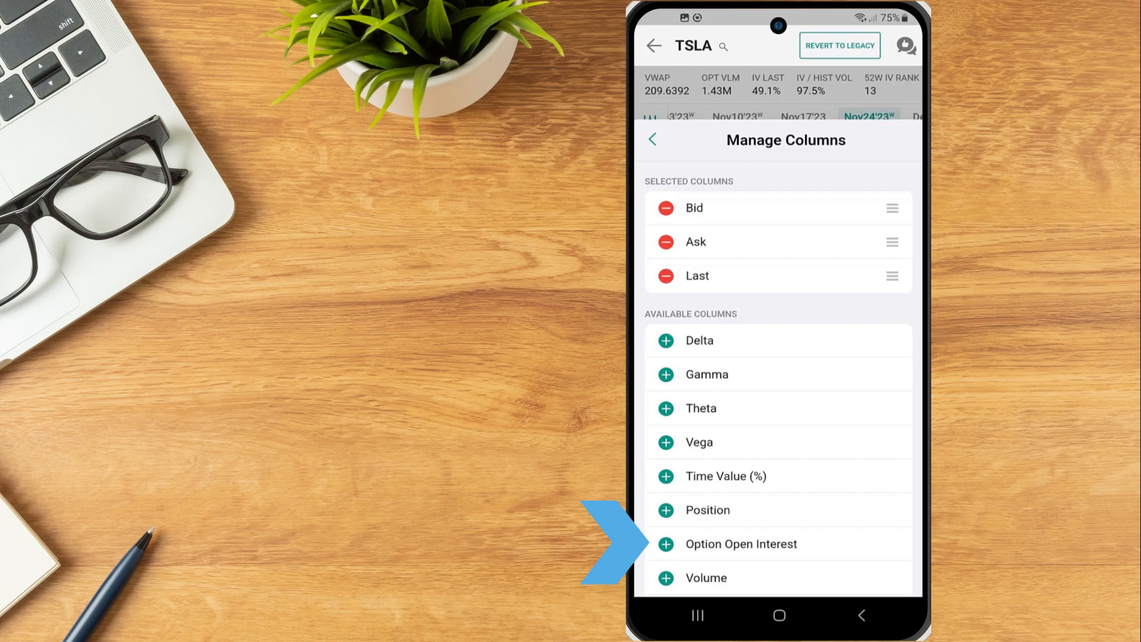
# Step: Add Option Open Interest and move it above Last, Ask and Bid as the first column
pyautogui.click(665, 544)
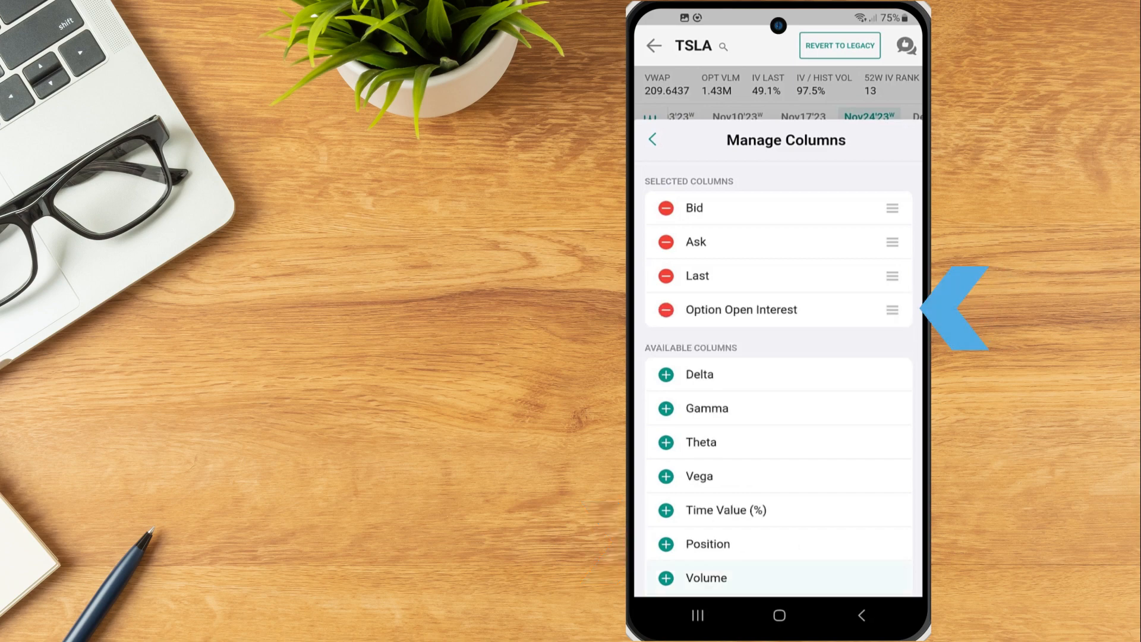
pyautogui.moveTo(892, 308); pyautogui.dragTo(892, 275)
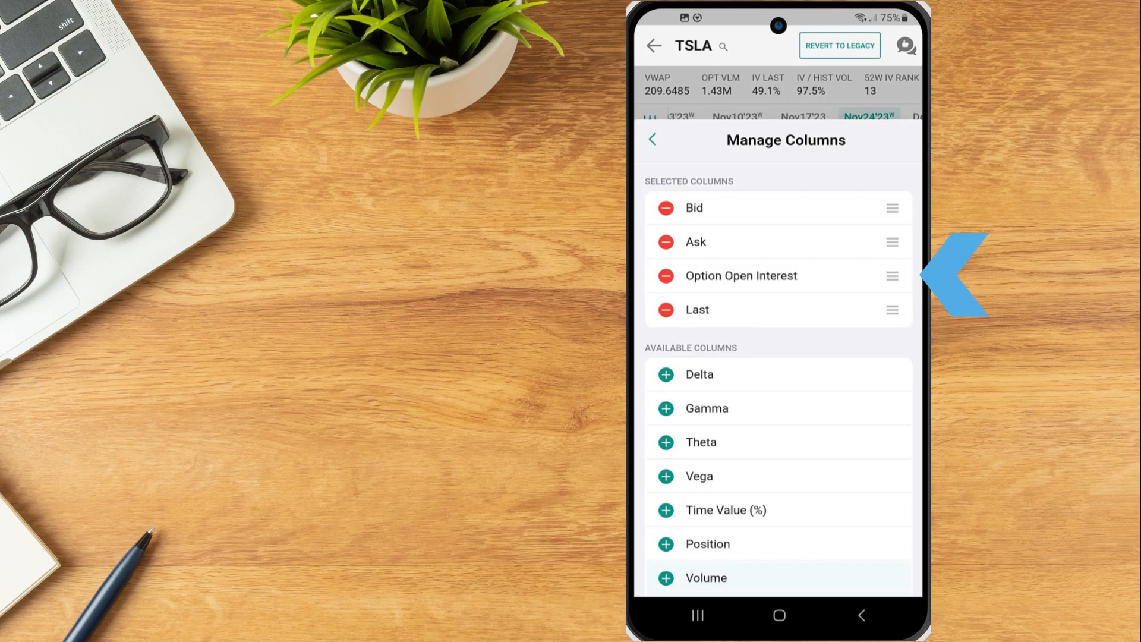
pyautogui.moveTo(892, 275); pyautogui.dragTo(892, 242)
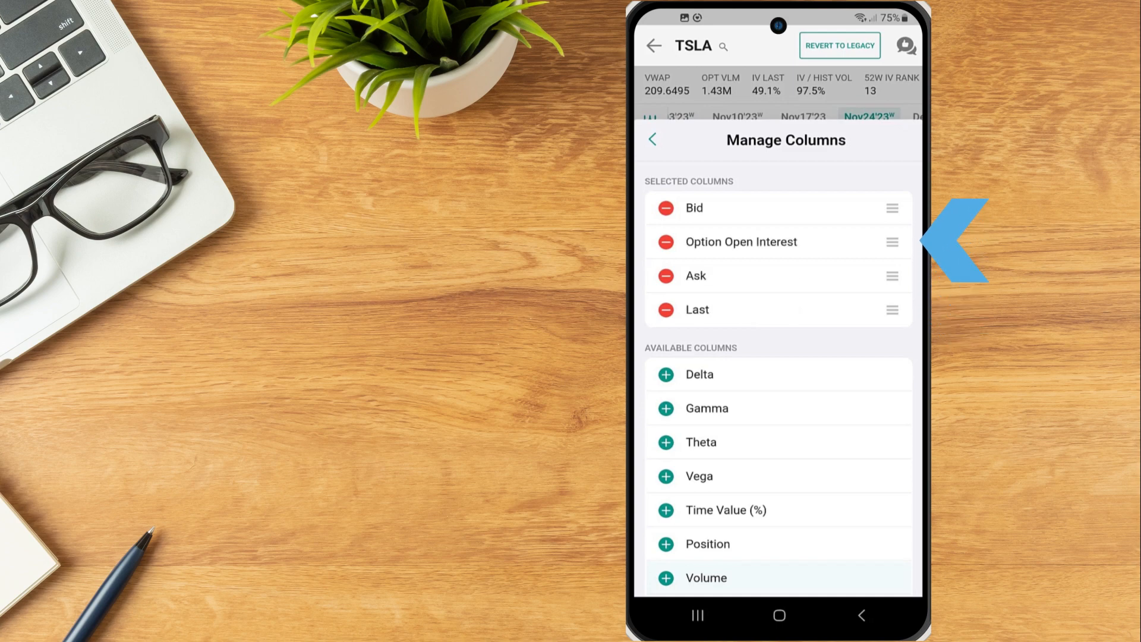
pyautogui.moveTo(891, 242); pyautogui.dragTo(890, 207)
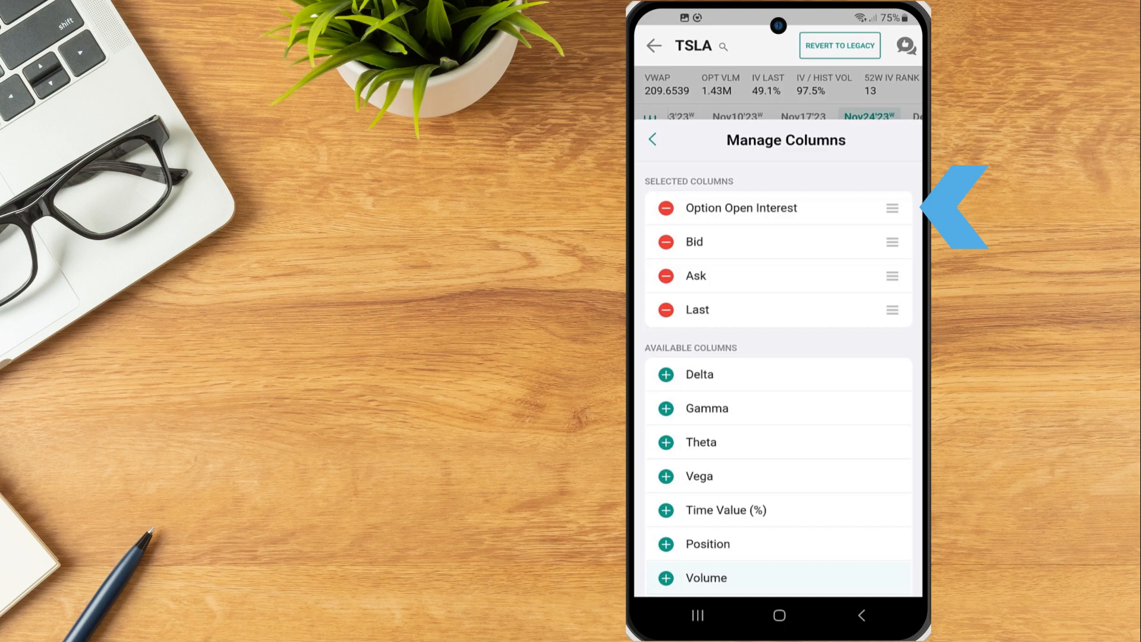
pyautogui.click(653, 140)
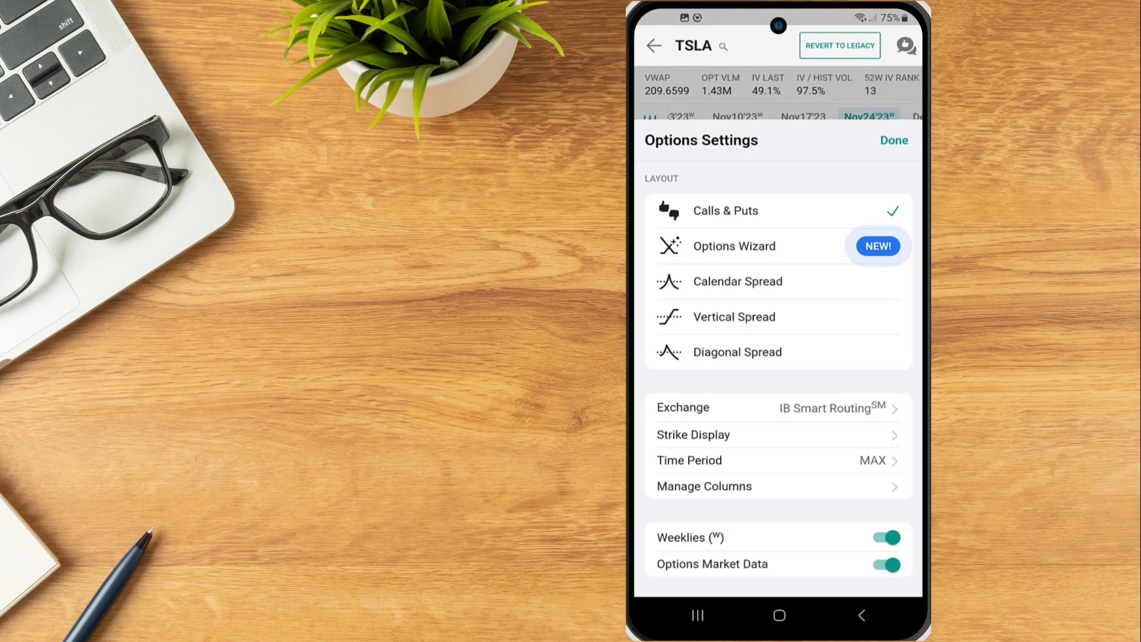
# Step: Close Options Settings and scroll the TSLA chain for the Nov24'23 expiry
pyautogui.click(894, 140)
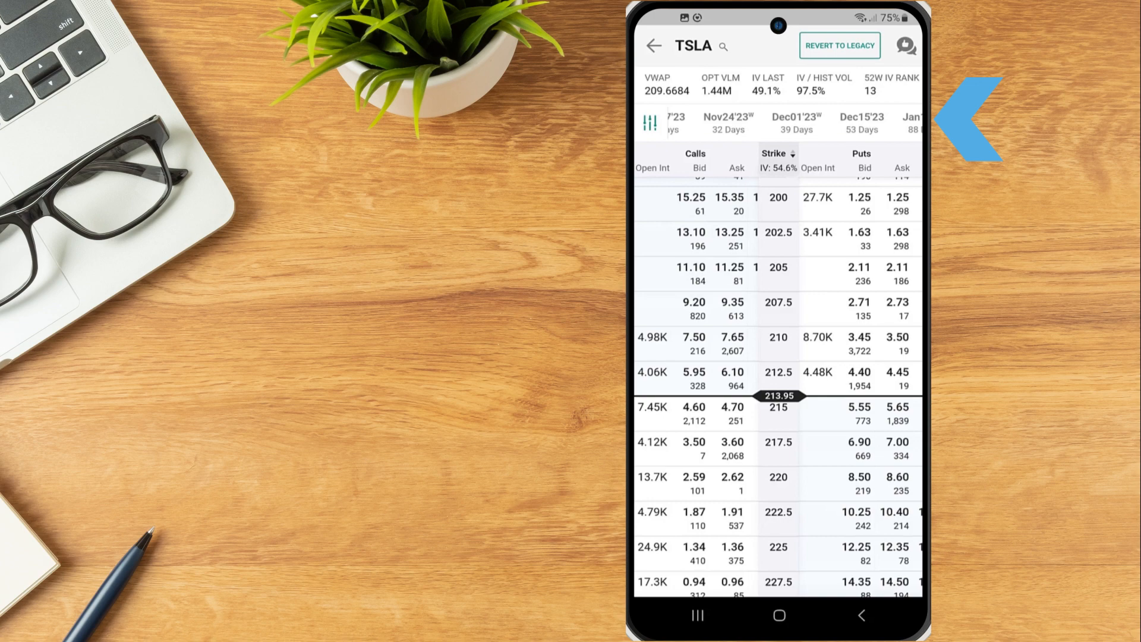
pyautogui.click(727, 122)
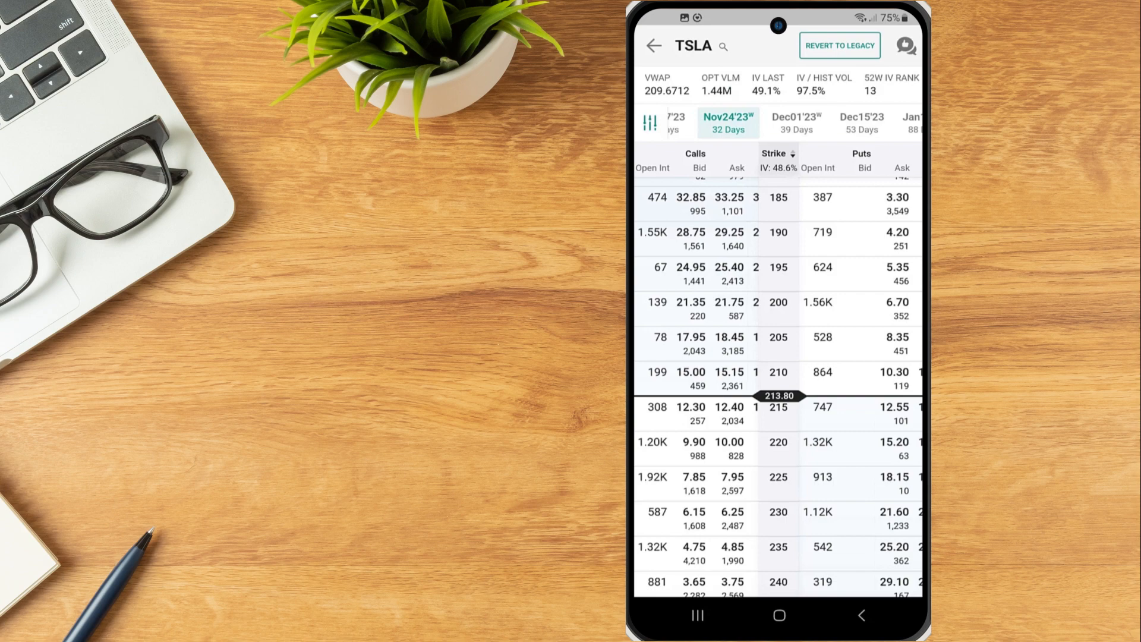
pyautogui.scroll(-3)
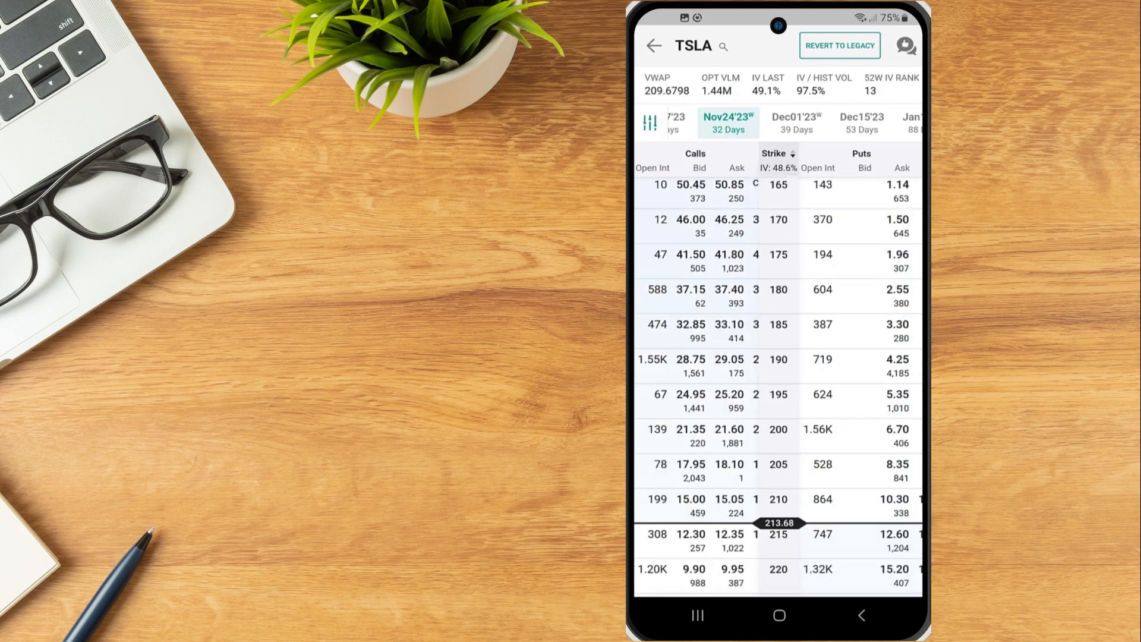
pyautogui.scroll(-3)
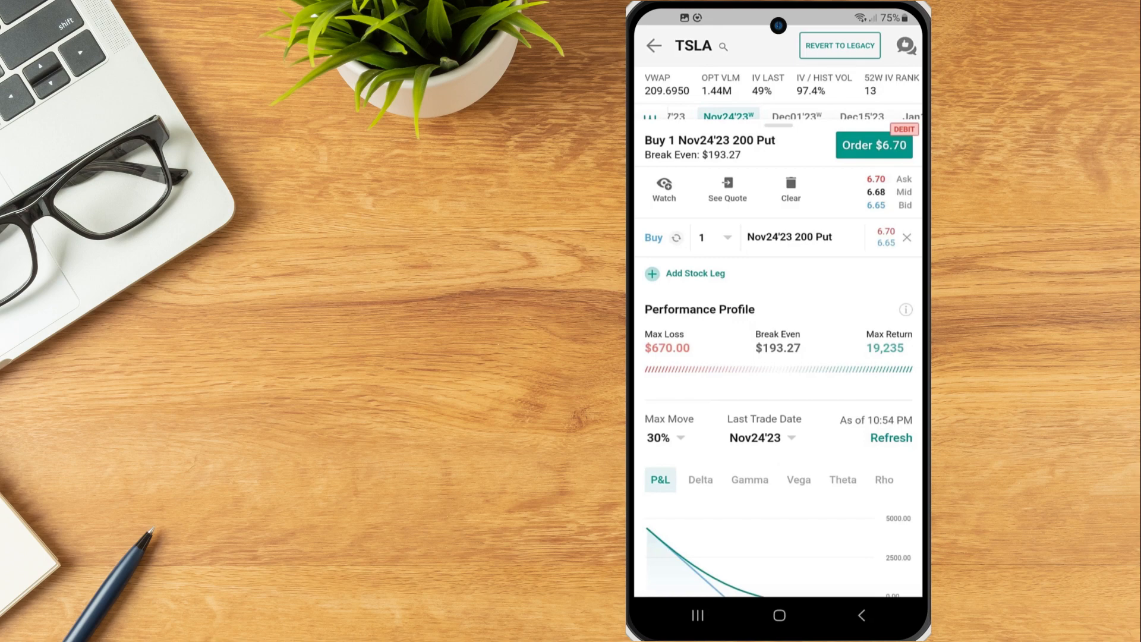
# Step: Toggle the Nov24'23 200 Put leg to Sell and back to Buy, keeping quantity 1
pyautogui.scroll(-3)
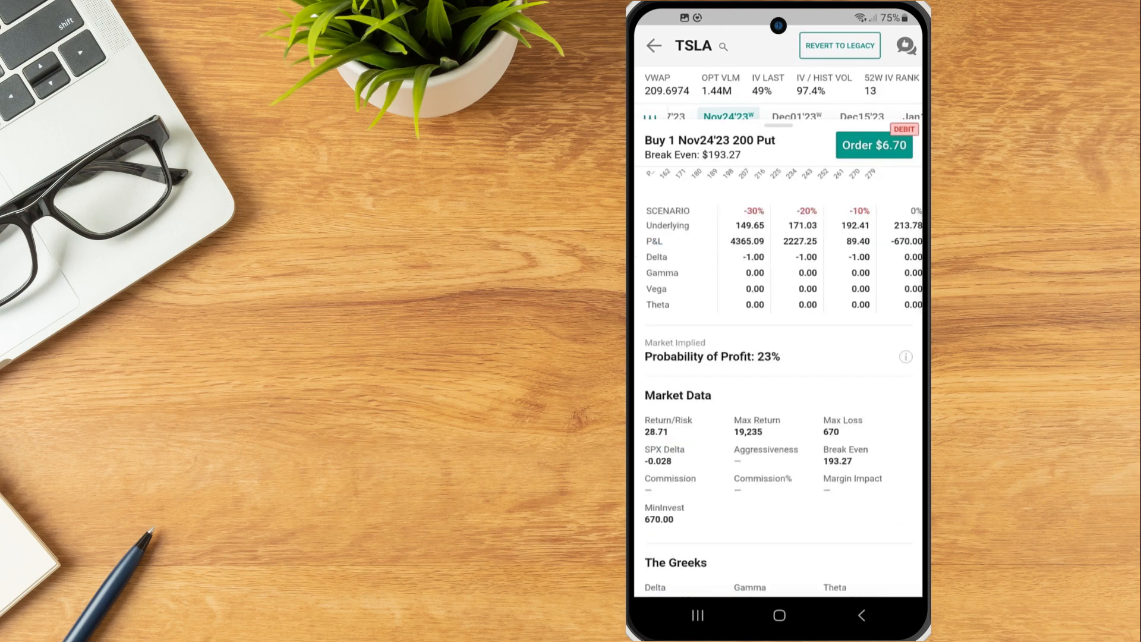
pyautogui.scroll(-3)
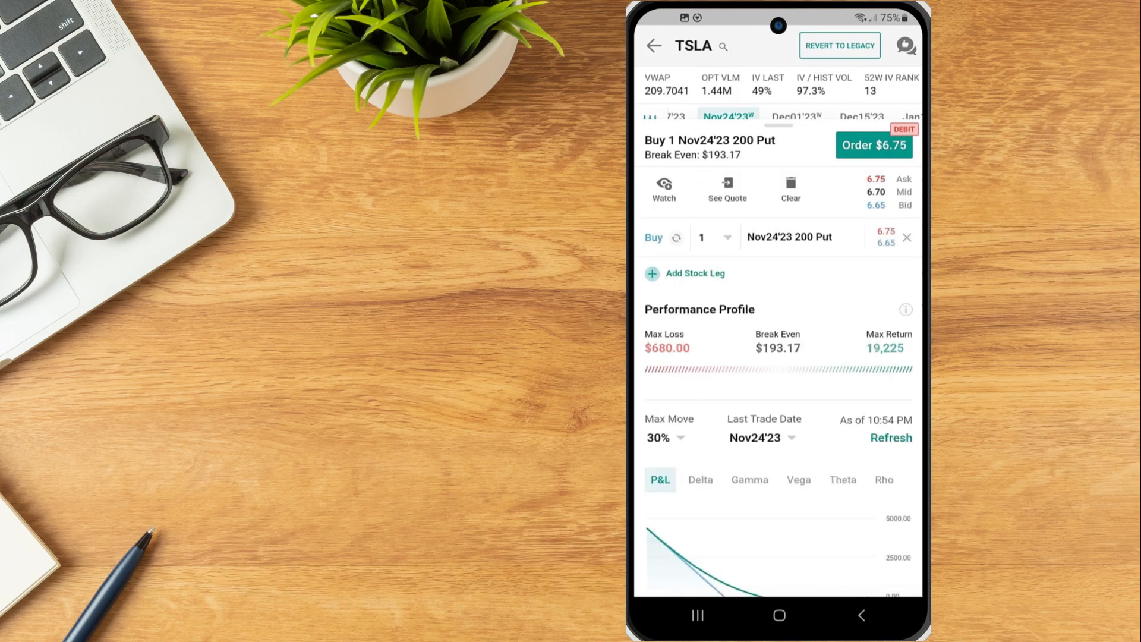
pyautogui.click(653, 237)
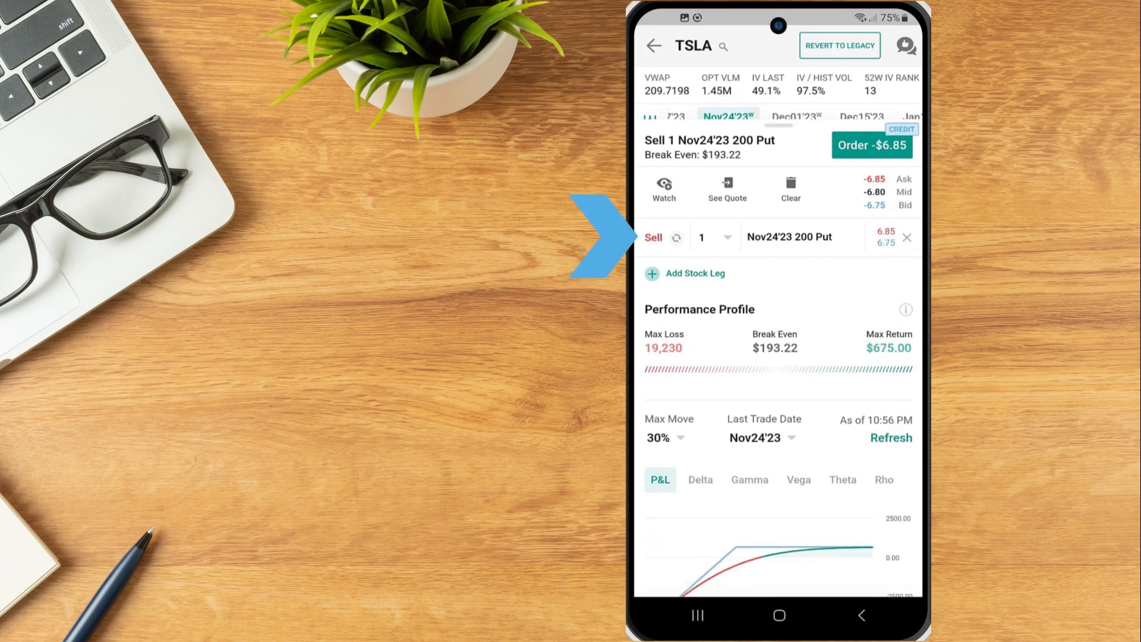
pyautogui.click(653, 237)
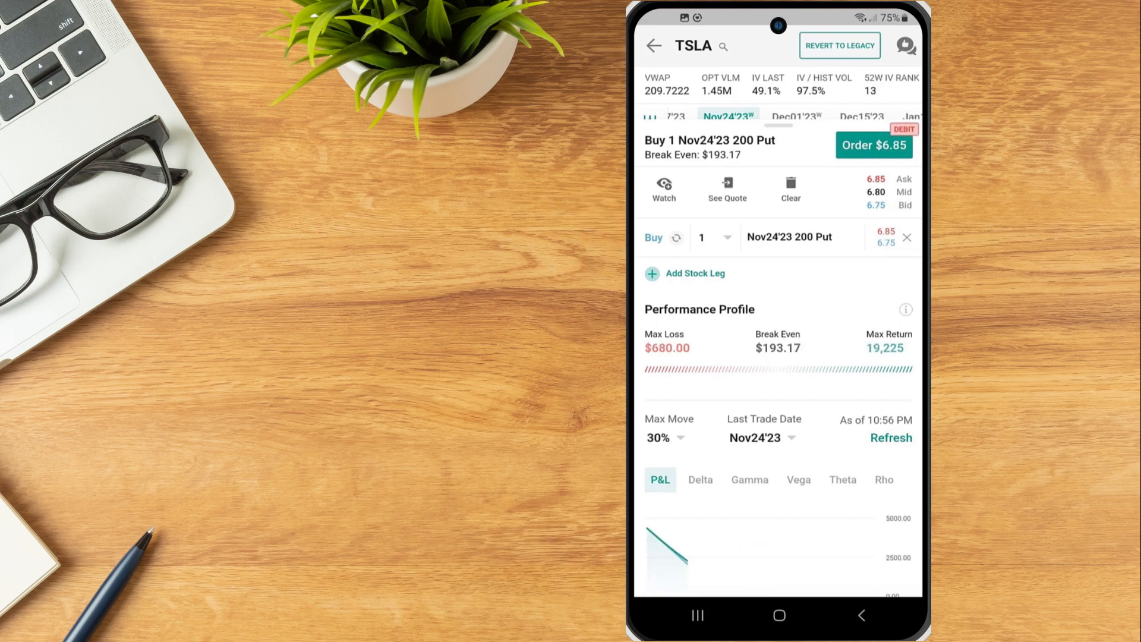
pyautogui.click(715, 237)
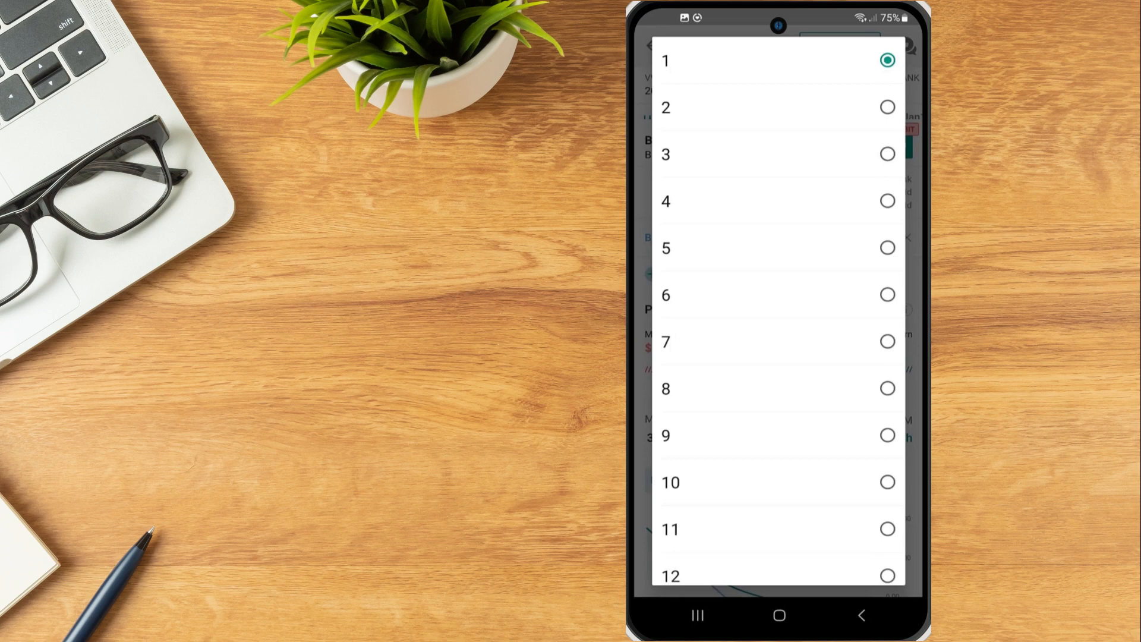
pyautogui.click(670, 62)
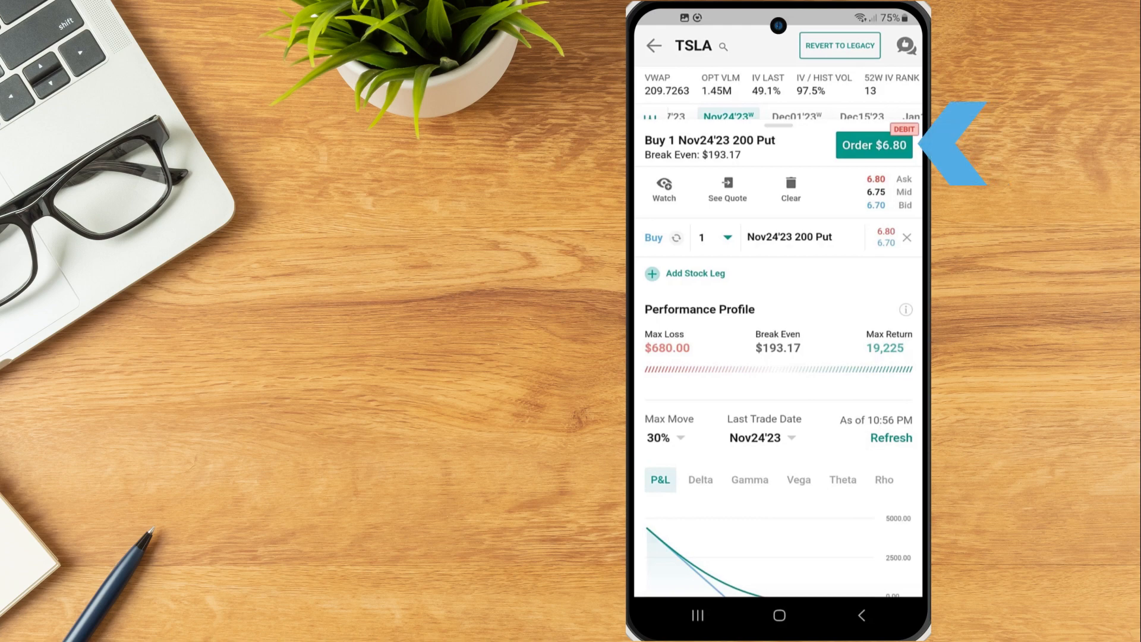
# Step: Open the buy ticket for the 200 Put at $6.80 and reveal profit taker/stop loss options
pyautogui.click(873, 146)
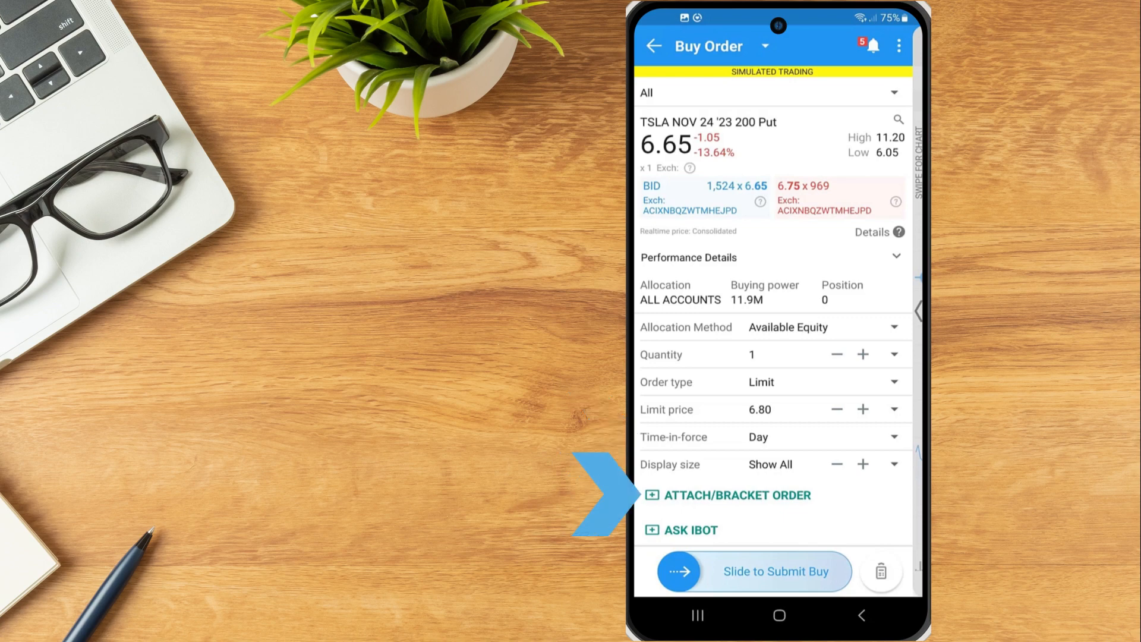
pyautogui.click(736, 495)
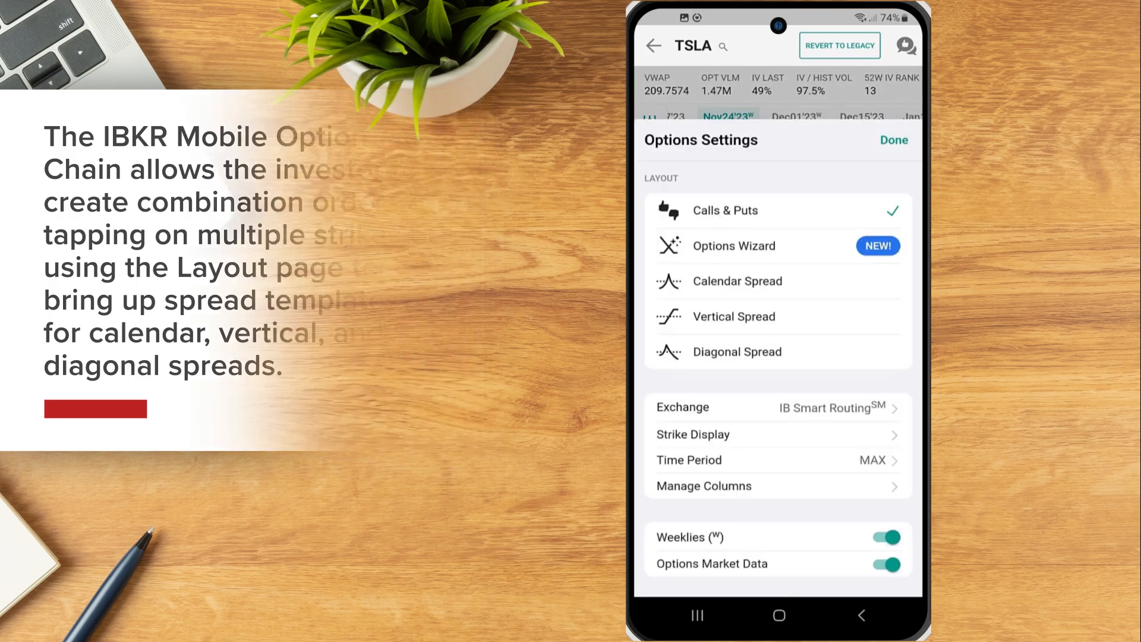
# Step: Switch the TSLA option chain to the calendar spread layout with Oct27'23 front date
pyautogui.click(893, 140)
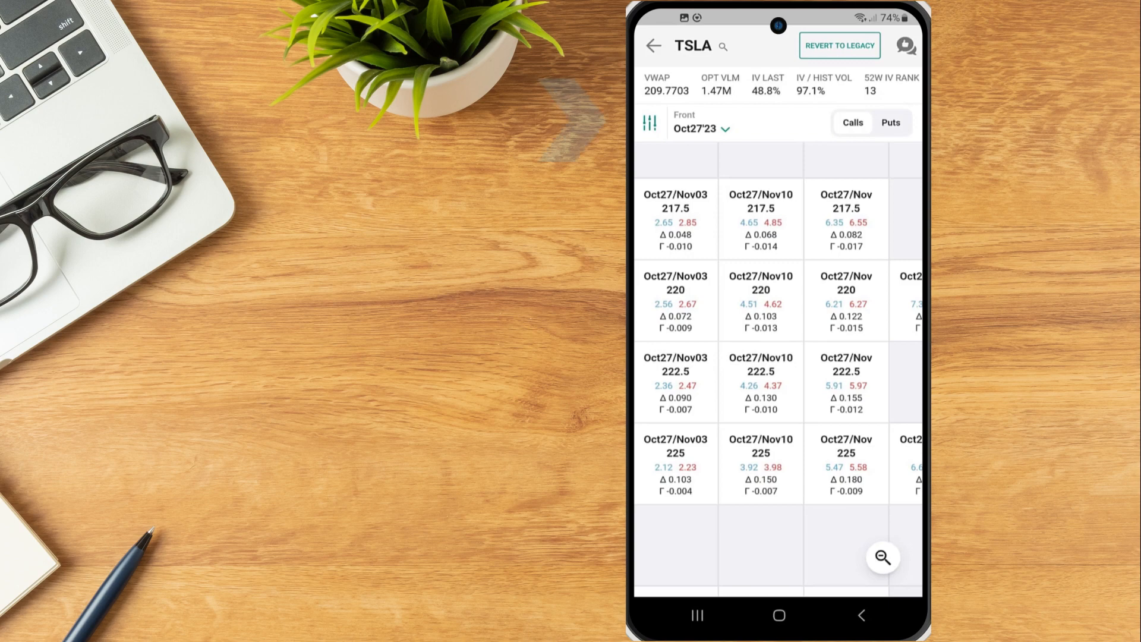
# Step: Set the front date to Nov03'23 and open the Nov03/Nov17 190 call calendar ticket
pyautogui.click(700, 129)
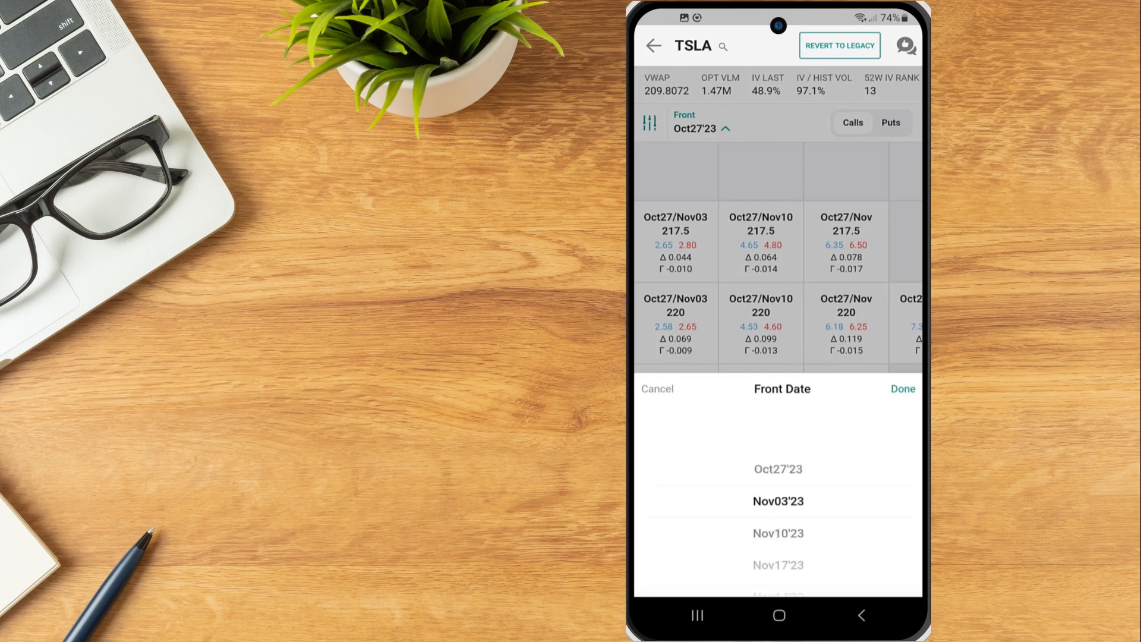
pyautogui.click(902, 389)
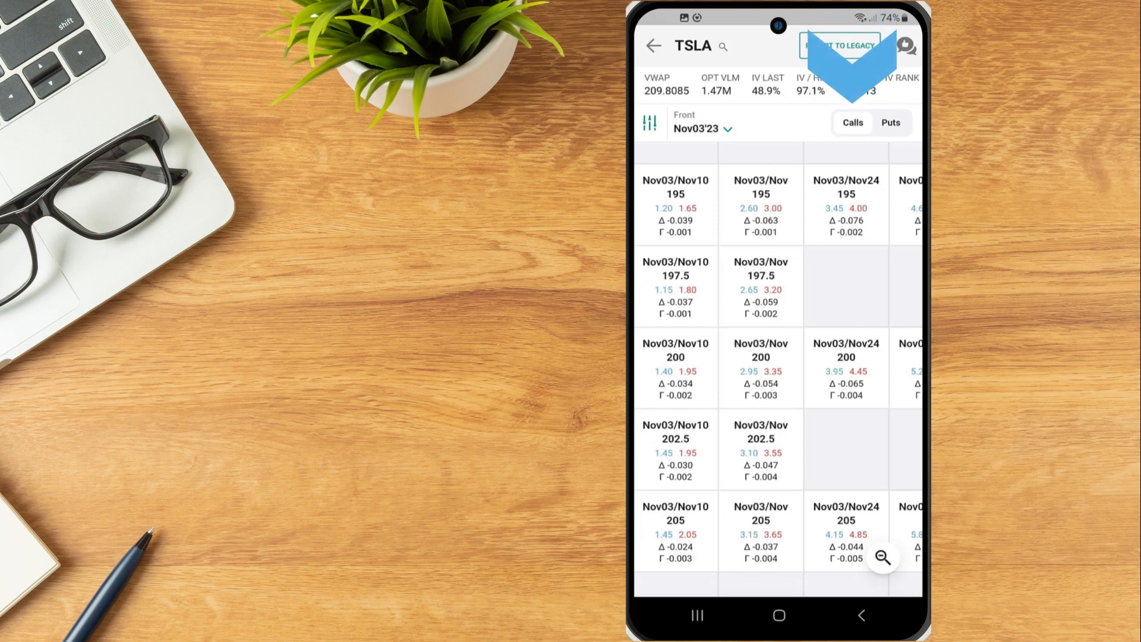
pyautogui.click(840, 46)
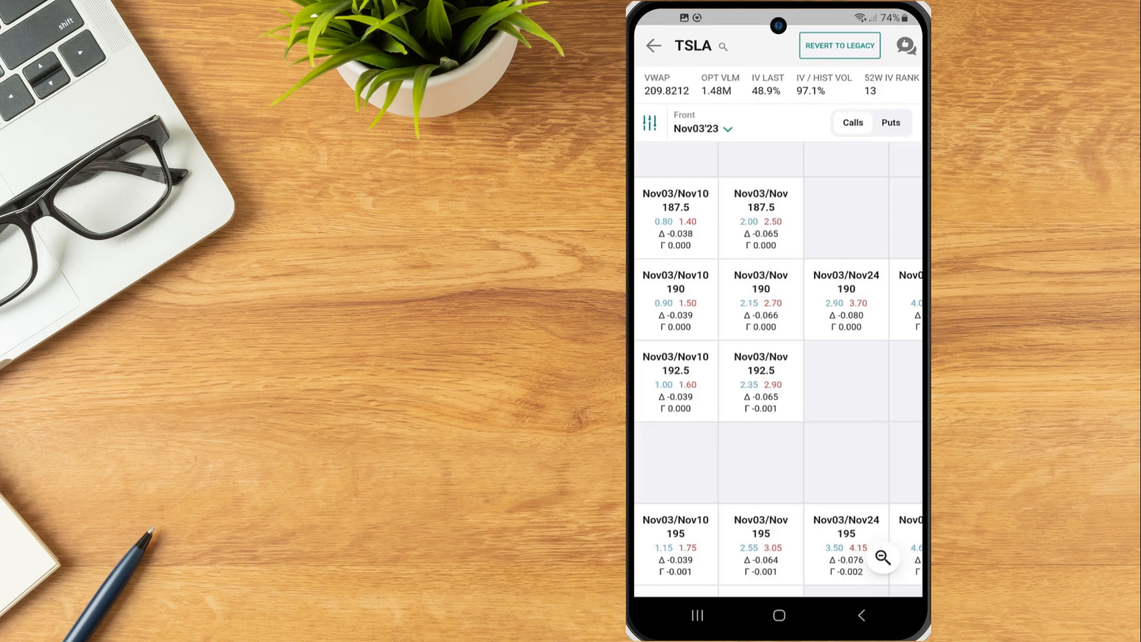
pyautogui.click(760, 300)
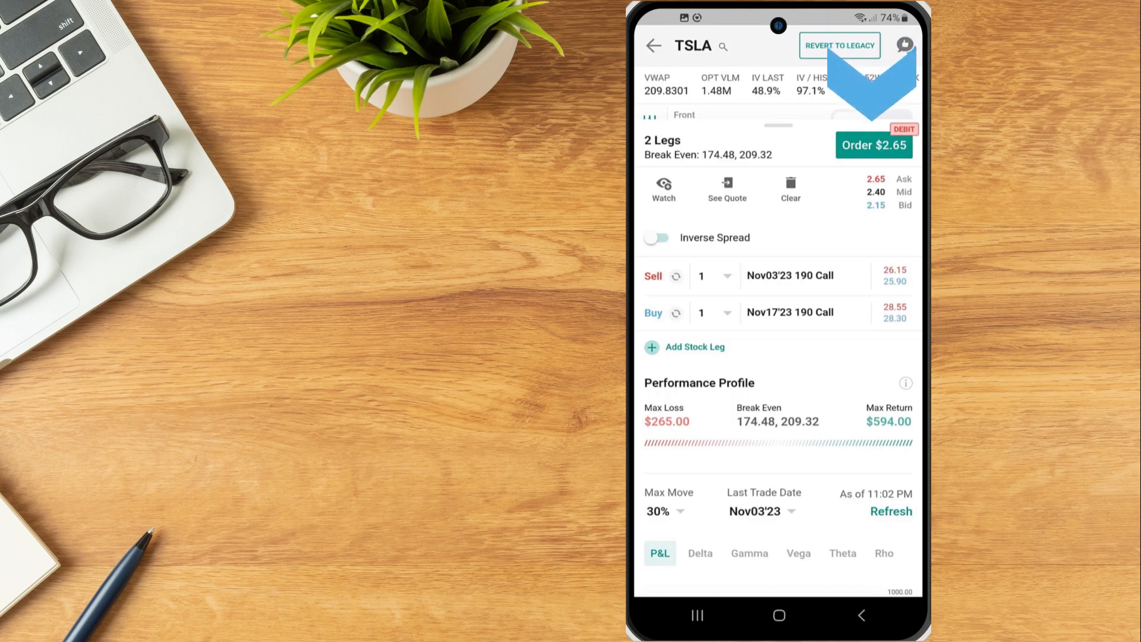
pyautogui.click(873, 146)
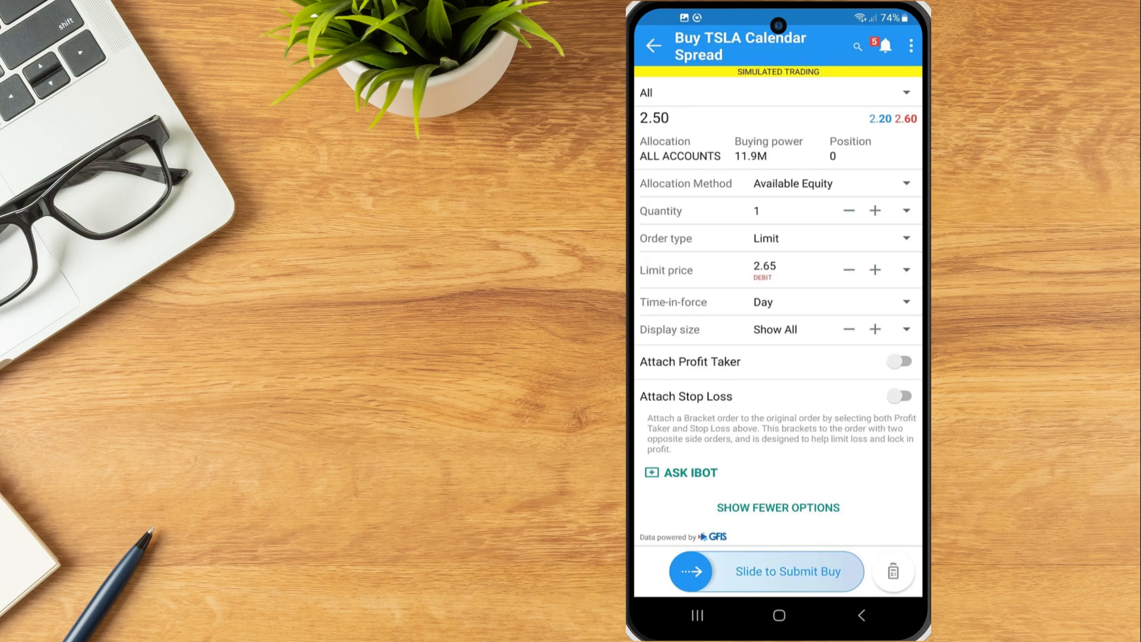
# Step: Swipe to bring up the Buy TSLA Calendar Spread ticket at a $2.65 debit
pyautogui.moveTo(687, 570); pyautogui.dragTo(836, 570)
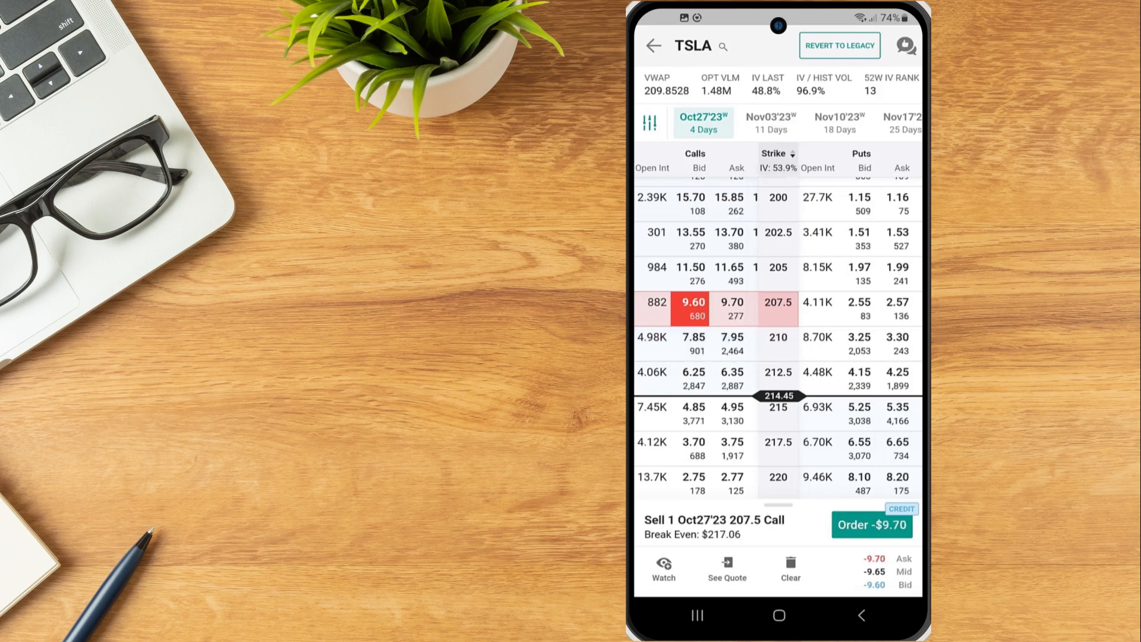
# Step: Add a buy leg for the Oct27'23 212.5 call beside the sold 207.5 call
pyautogui.click(731, 374)
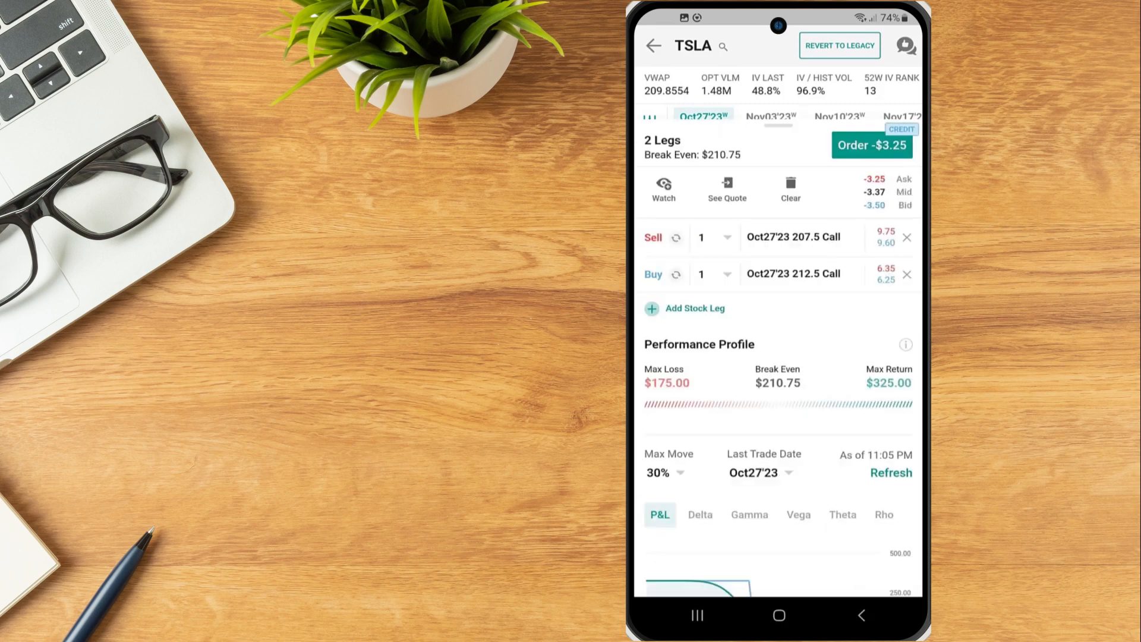
# Step: Flip the legs to buy 207.5 and sell 212.5, then review the $3.50 Bull Spread ticket
pyautogui.click(653, 237)
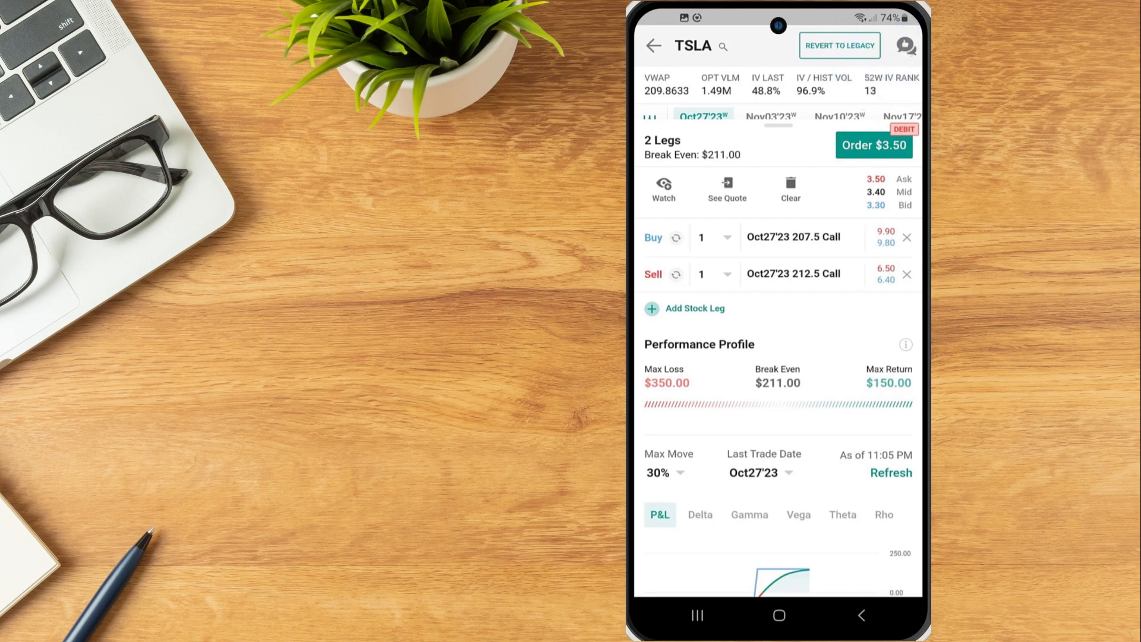
pyautogui.click(873, 146)
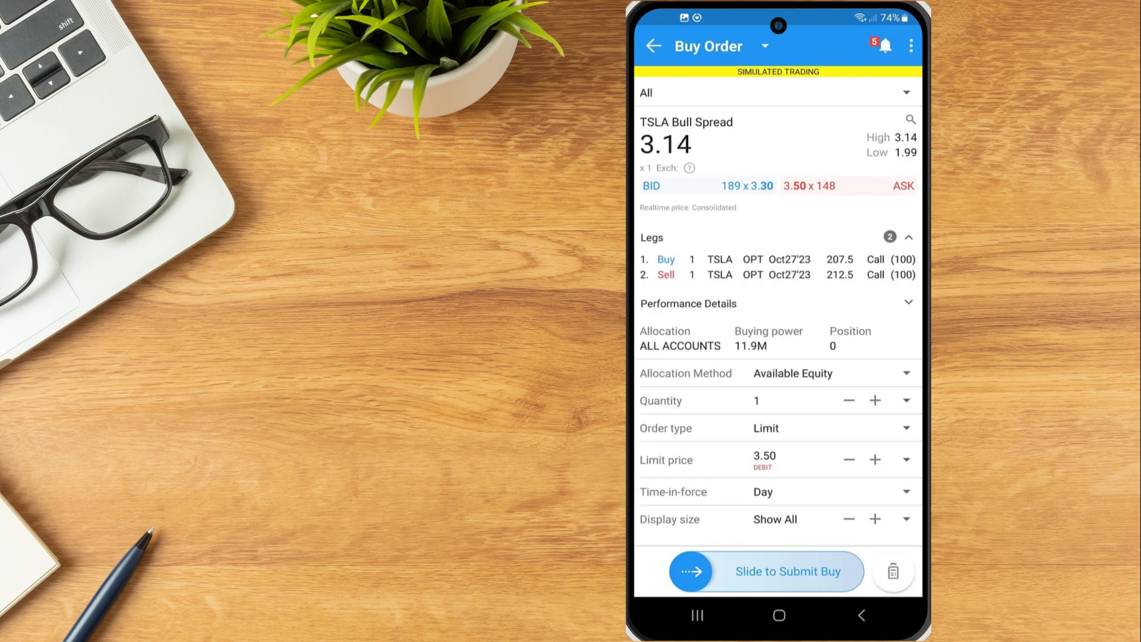
pyautogui.scroll(-3)
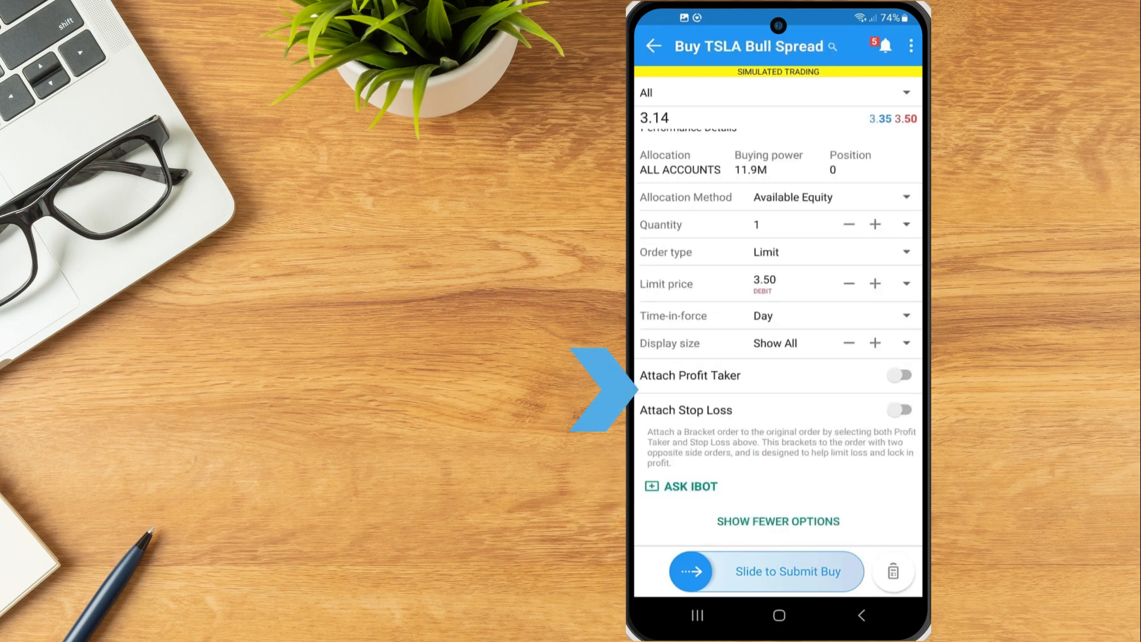